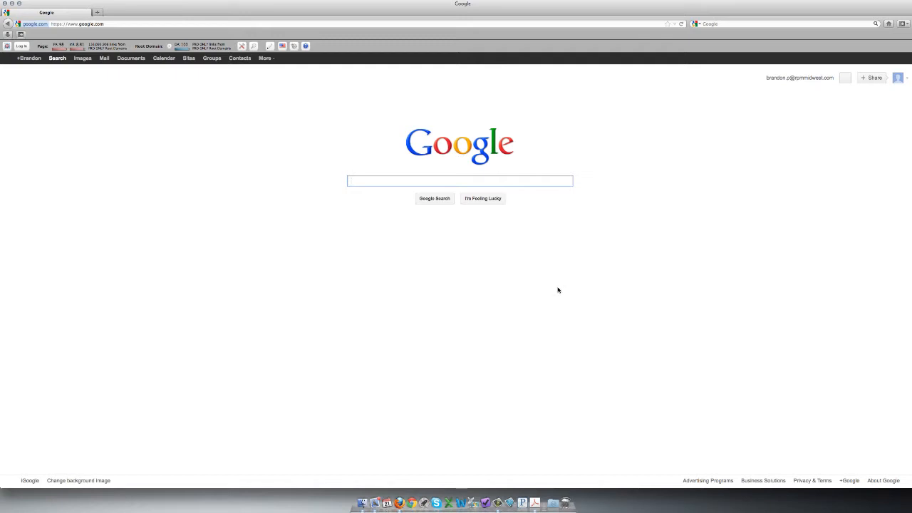
# Navigate Firefox from the Google page to the RPM Midwest website.
pyautogui.click(459, 180)
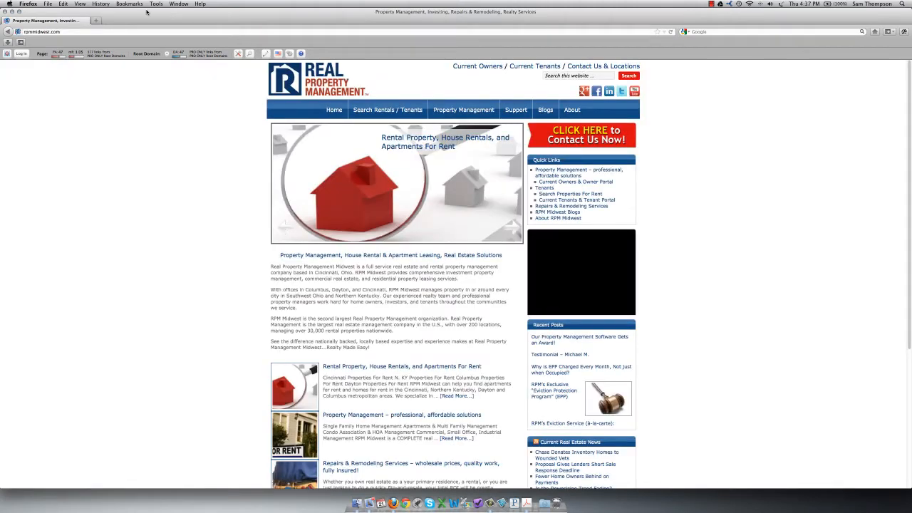
pyautogui.moveTo(476, 66)
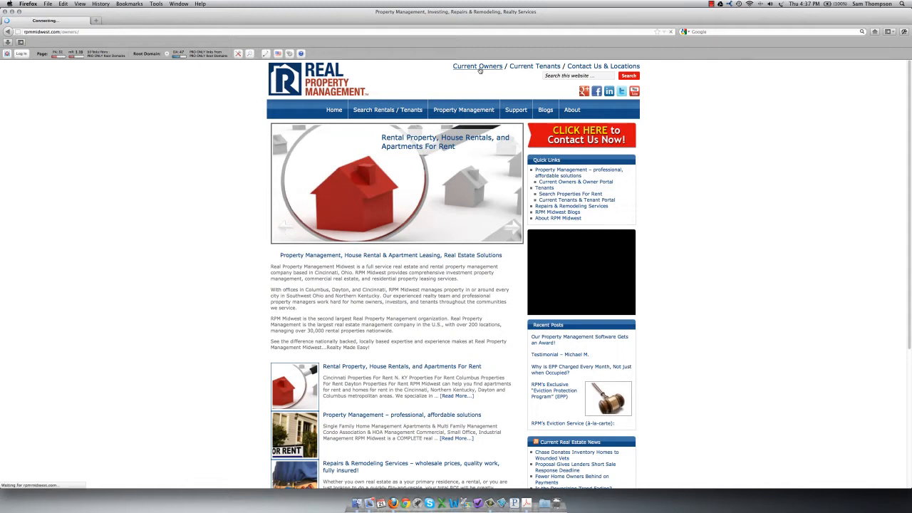
# Reach the Owner Portal login via Current Owners and begin entering email and password.
pyautogui.click(476, 65)
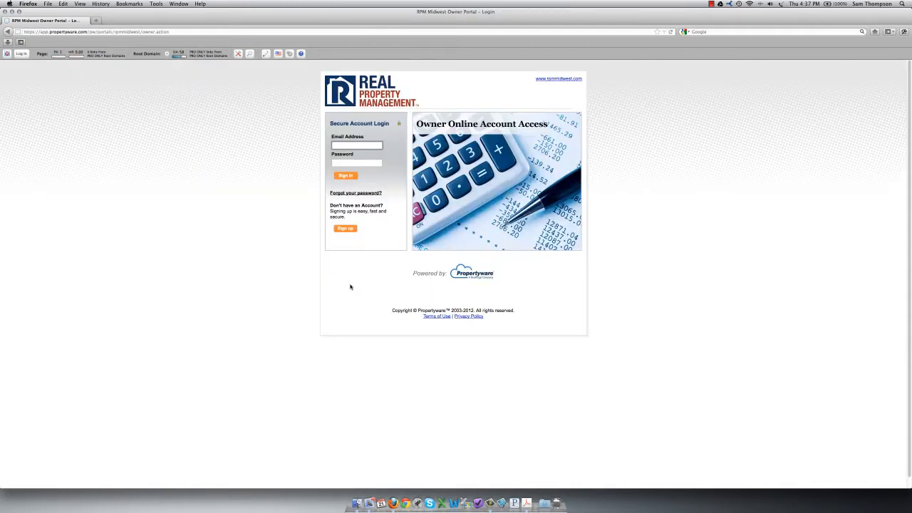
pyautogui.click(356, 145)
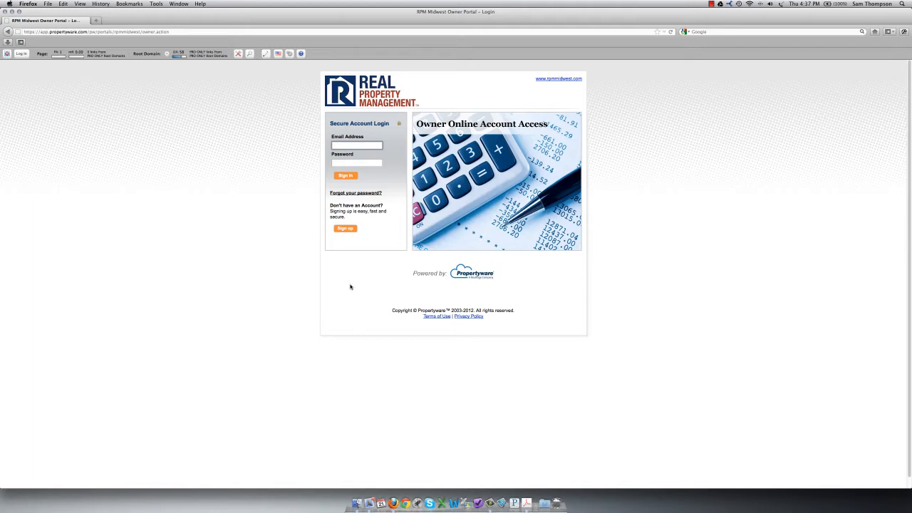
pyautogui.click(356, 145)
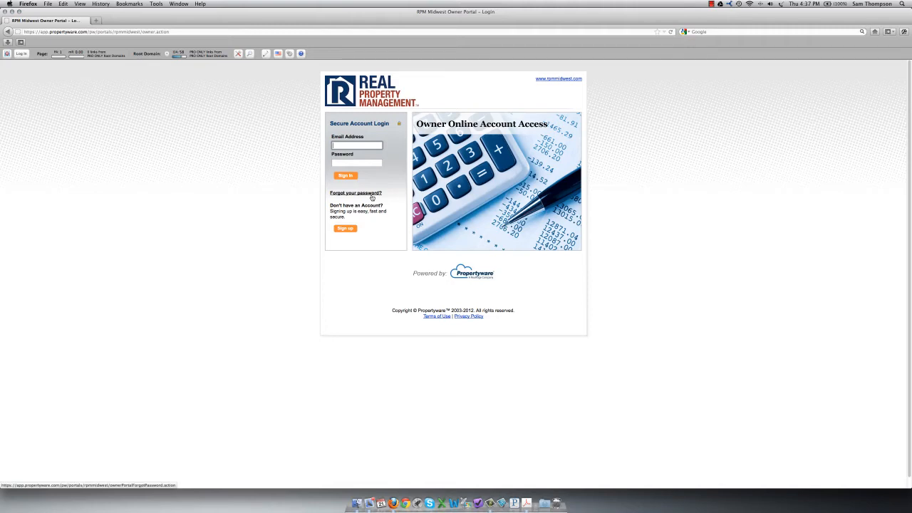
pyautogui.moveTo(379, 219)
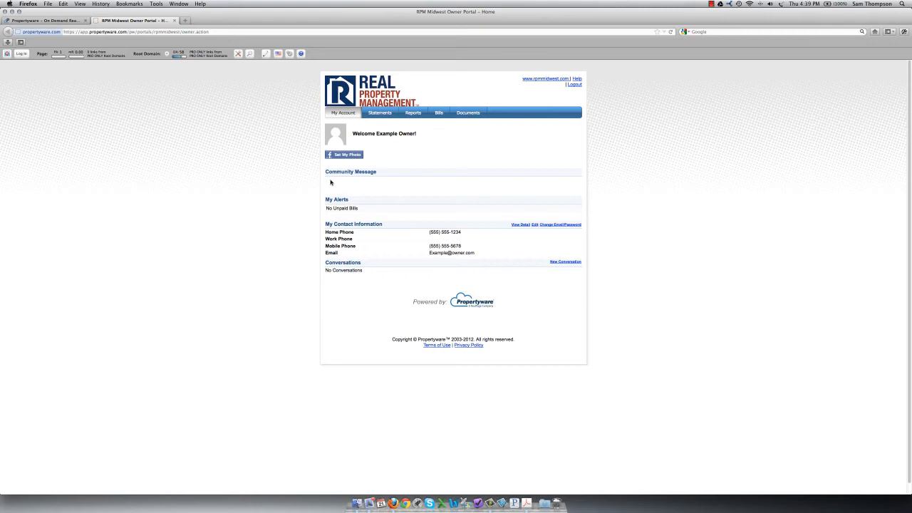
pyautogui.moveTo(391, 168)
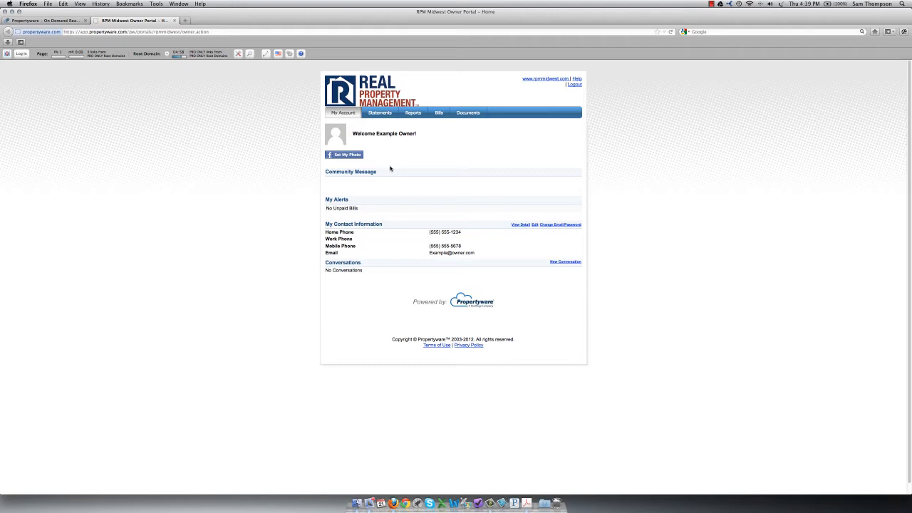
pyautogui.moveTo(365, 211)
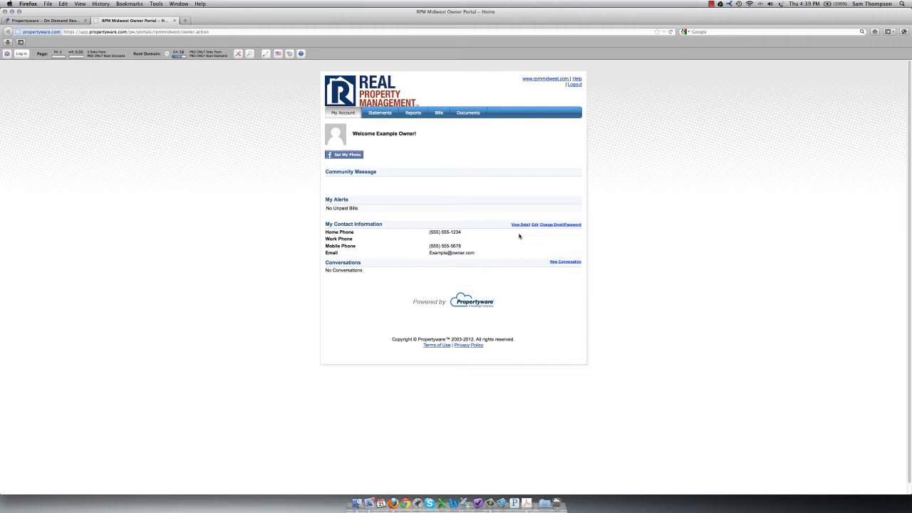
pyautogui.moveTo(520, 229)
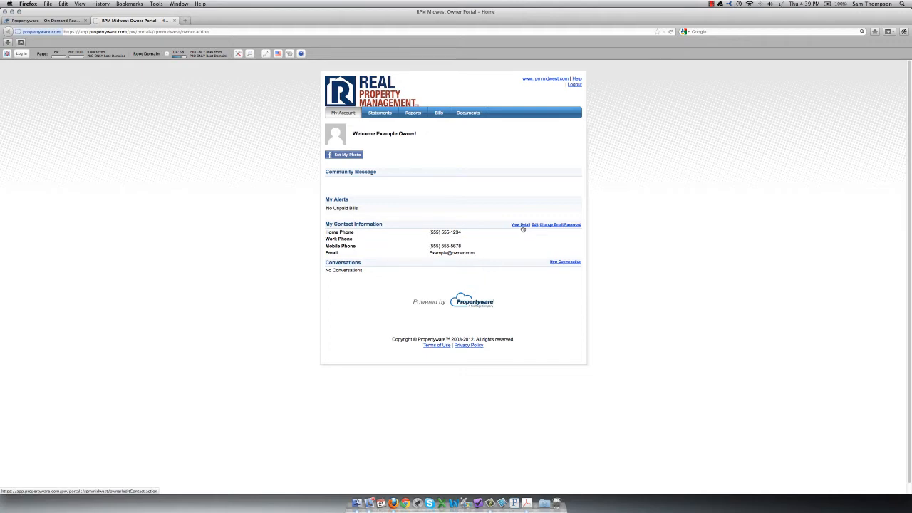
pyautogui.moveTo(536, 228)
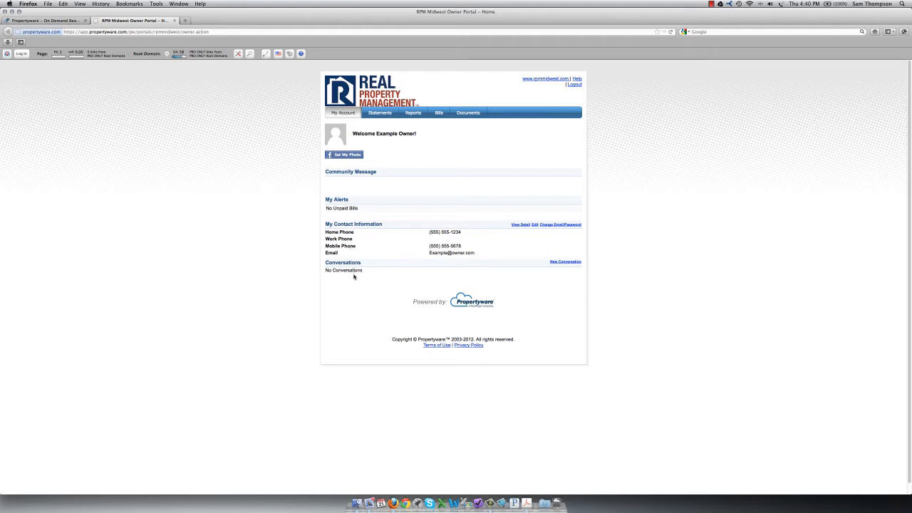
pyautogui.moveTo(425, 281)
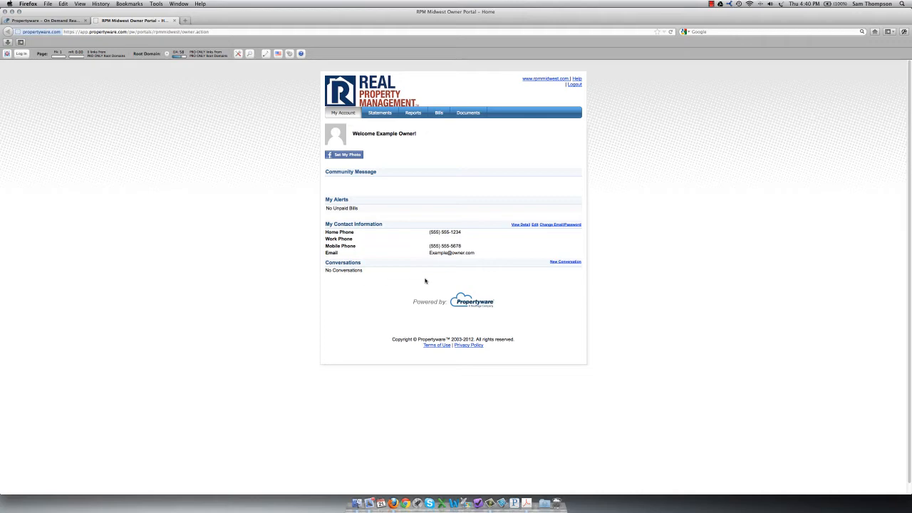
pyautogui.moveTo(559, 266)
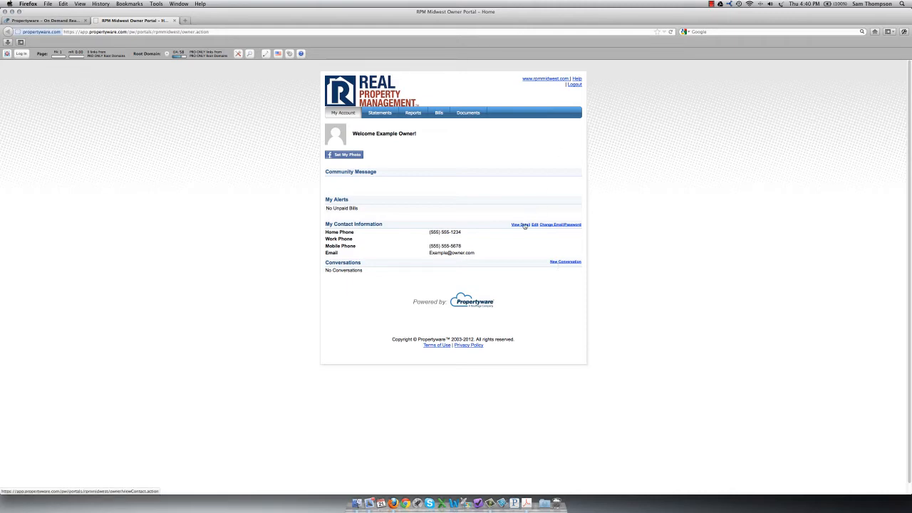
# Show the full View Contact Info page with payment account and billing sections.
pyautogui.click(519, 225)
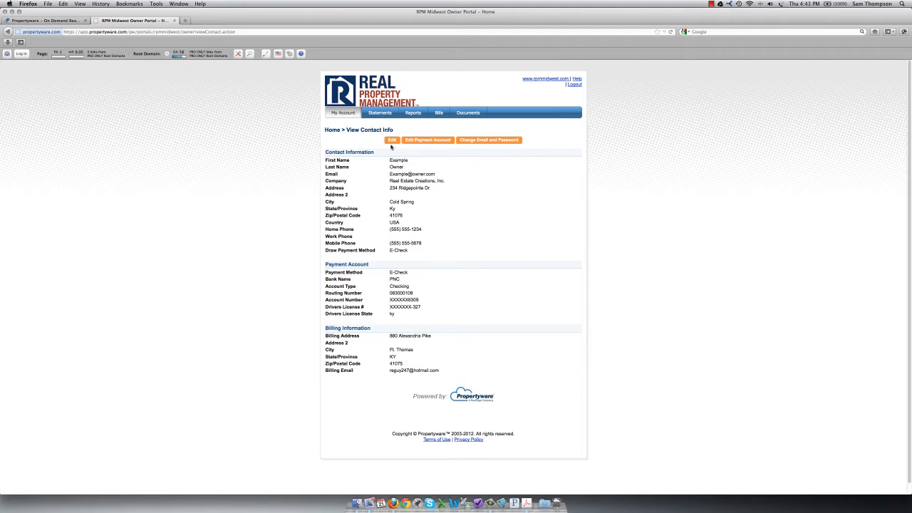
pyautogui.moveTo(441, 150)
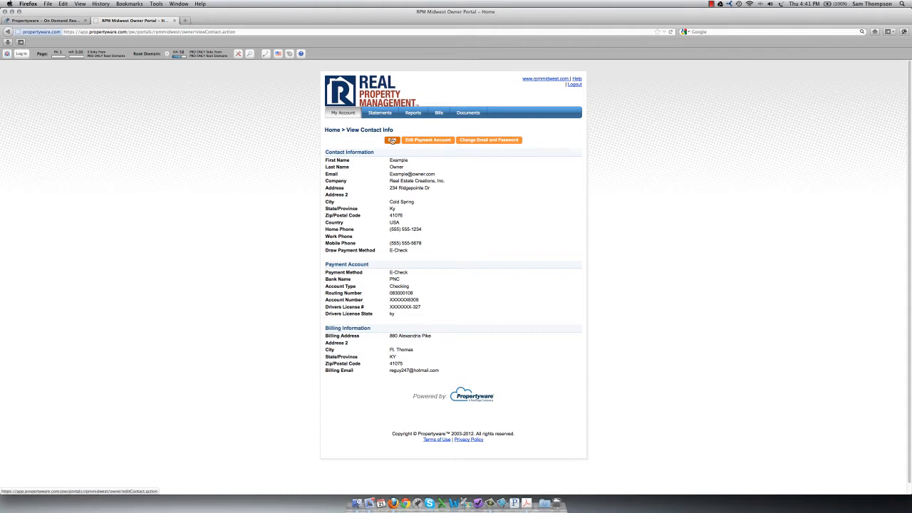
pyautogui.click(392, 140)
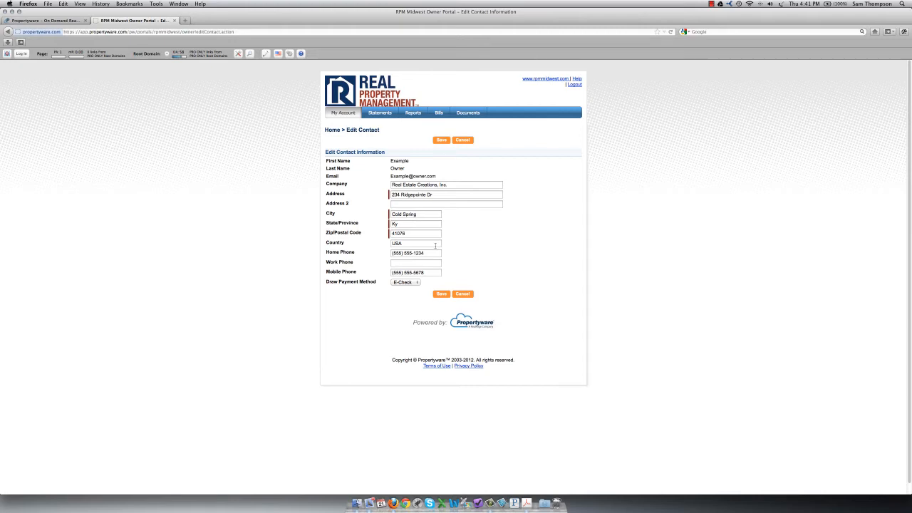
pyautogui.moveTo(419, 288)
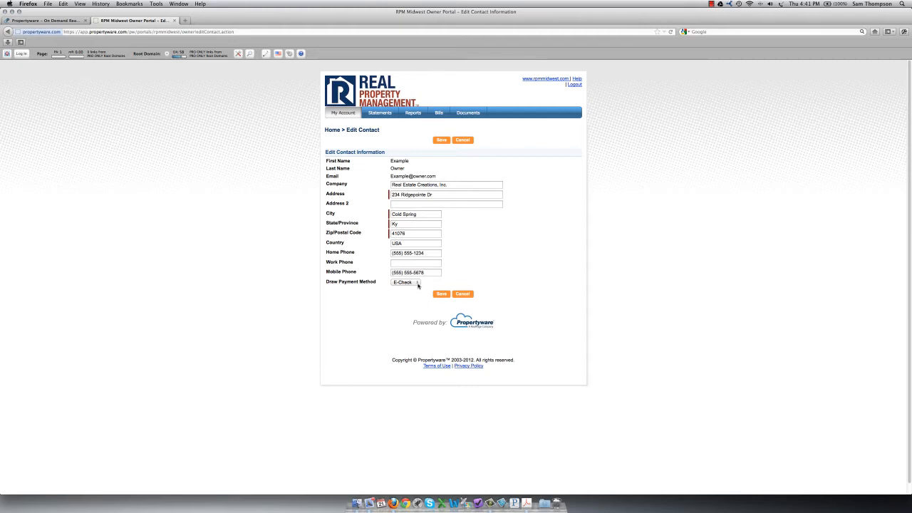
pyautogui.click(416, 282)
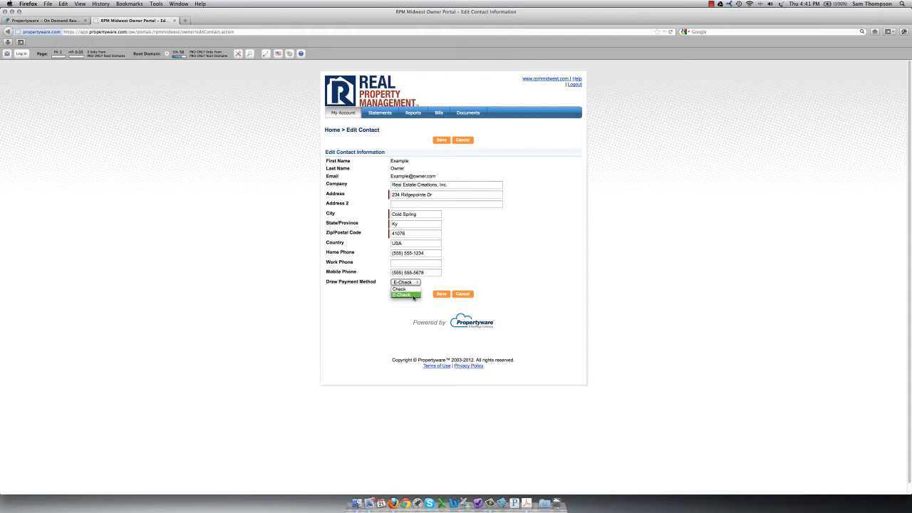
pyautogui.click(405, 282)
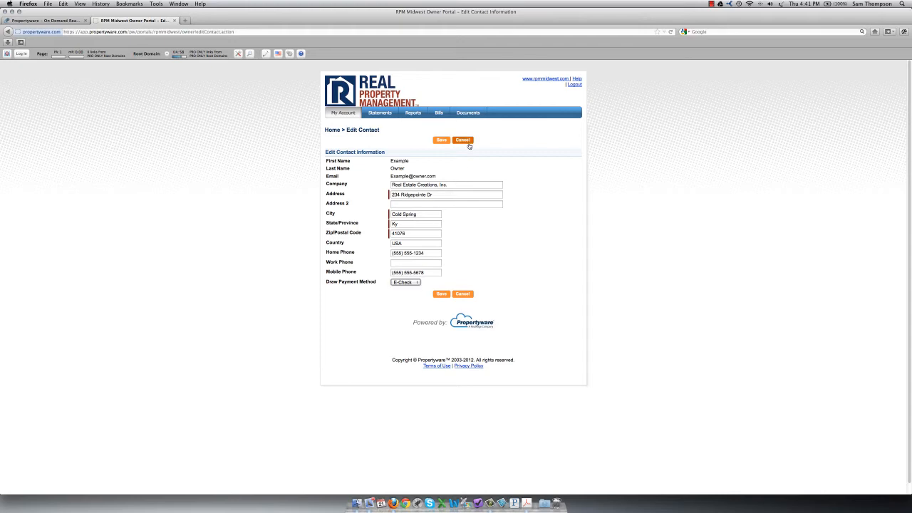
pyautogui.click(442, 140)
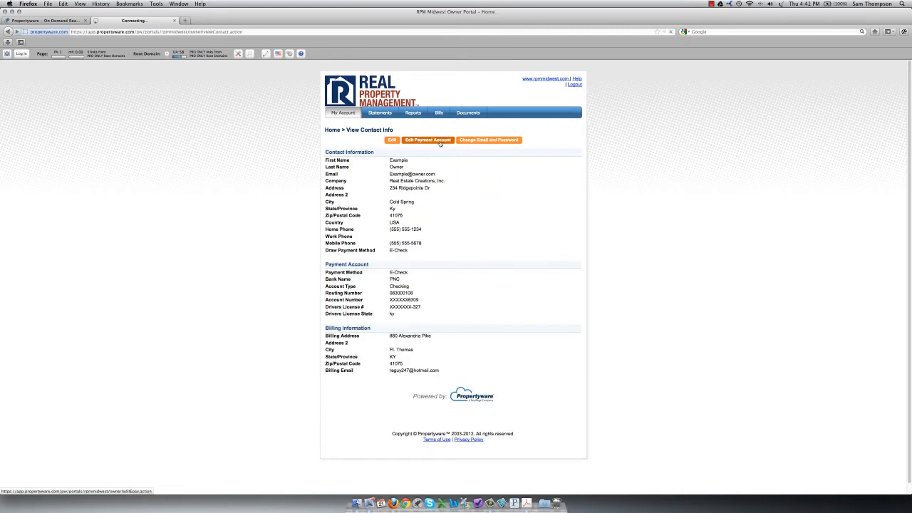
pyautogui.click(427, 140)
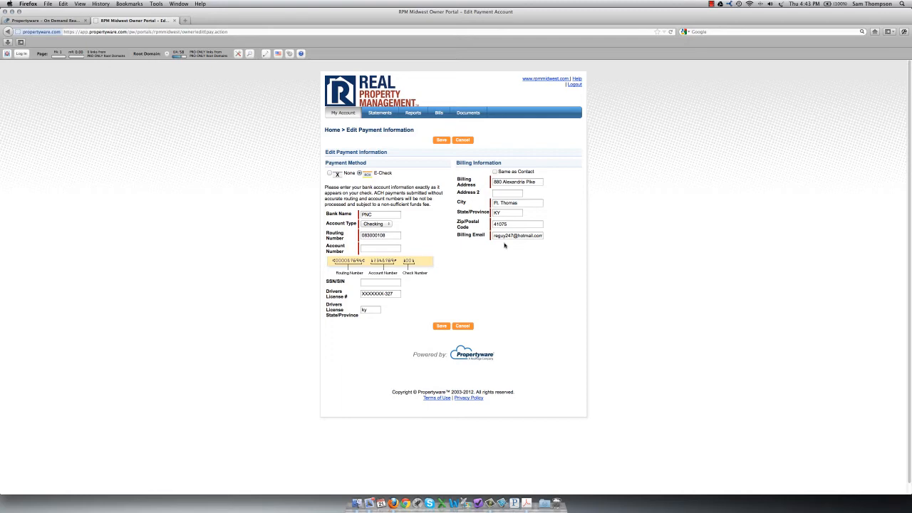
pyautogui.moveTo(504, 246)
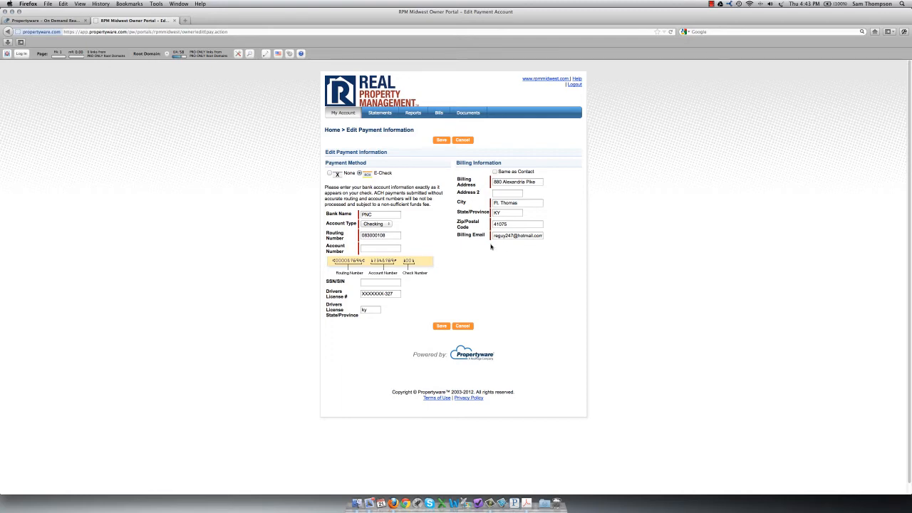
pyautogui.click(442, 140)
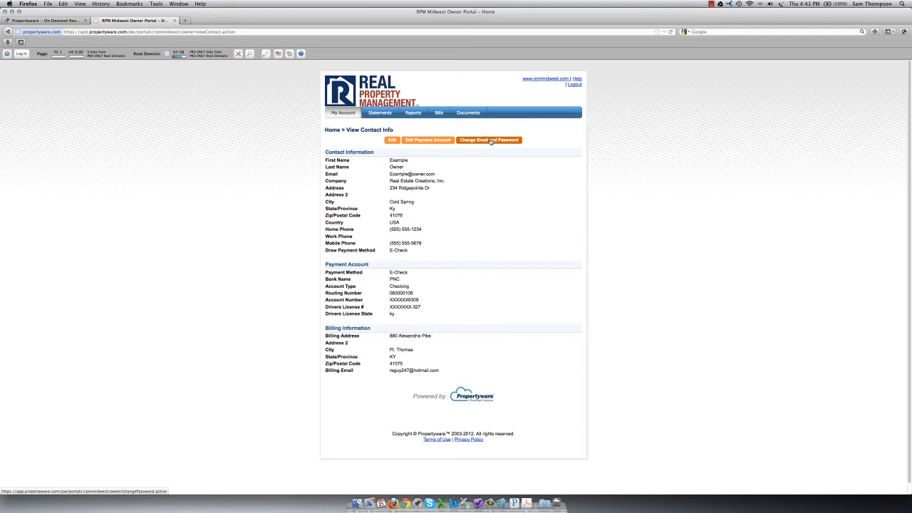
# Bring up the Change Email and Password form and cancel it without saving.
pyautogui.click(489, 139)
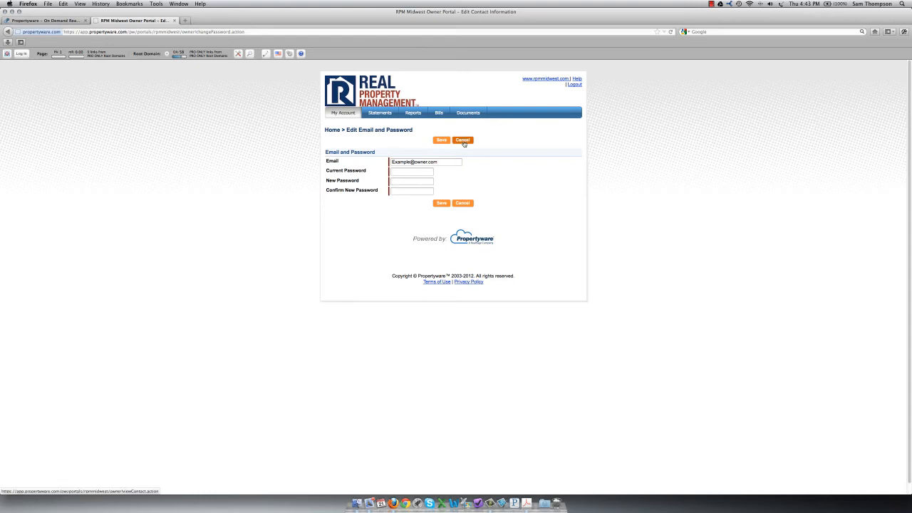
pyautogui.click(379, 112)
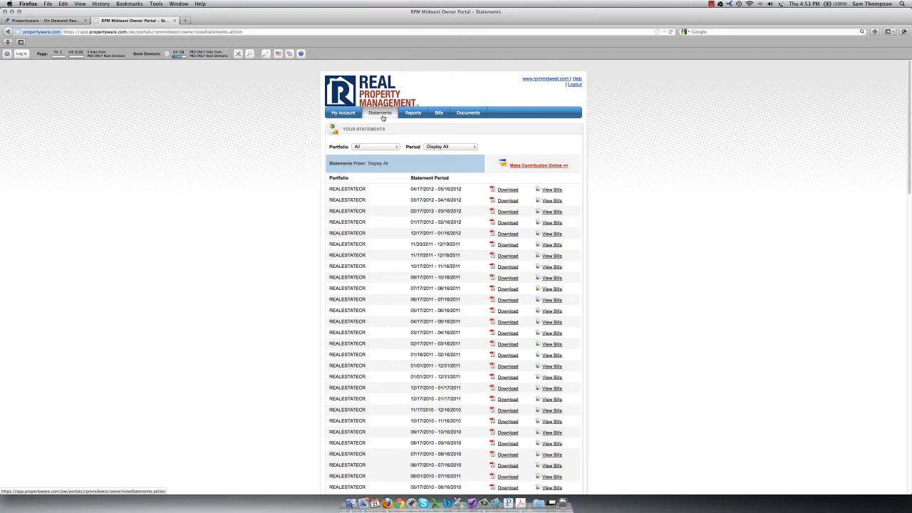
pyautogui.moveTo(465, 191)
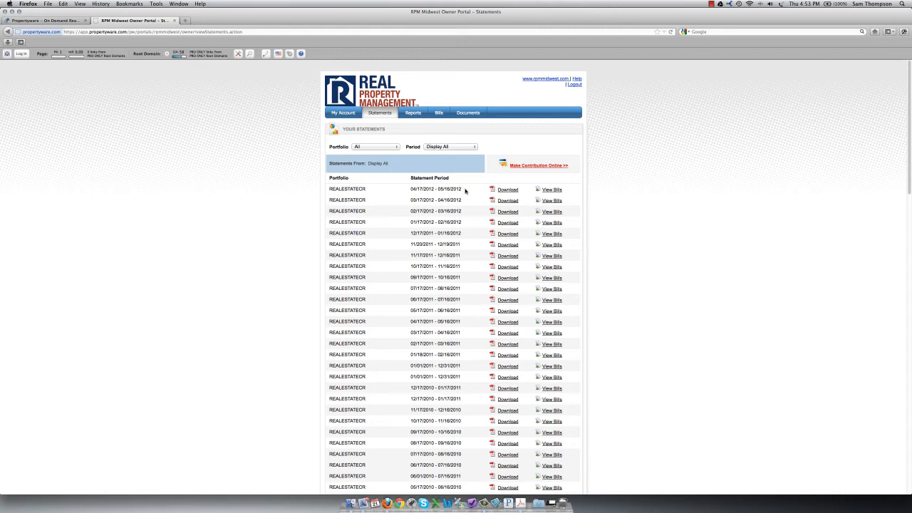
# View bill 59186's details for the latest statement period, then return to Statements.
pyautogui.click(508, 190)
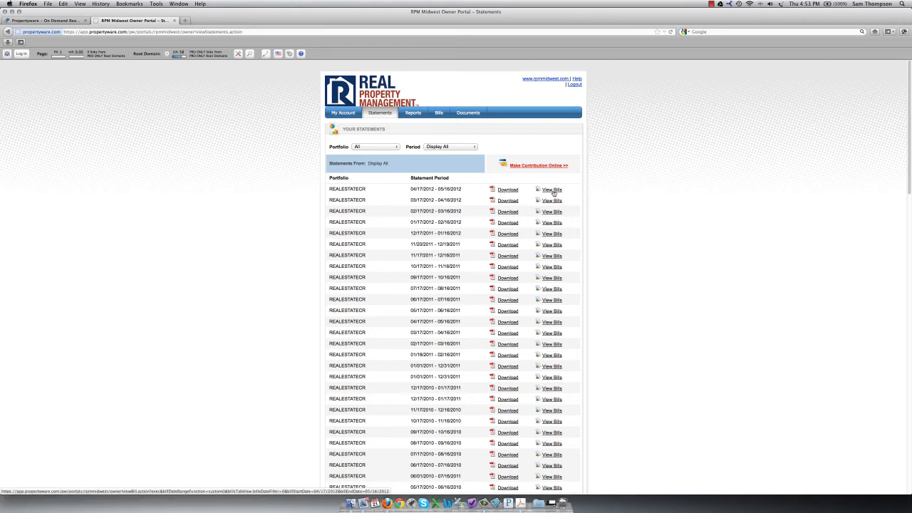
pyautogui.click(553, 189)
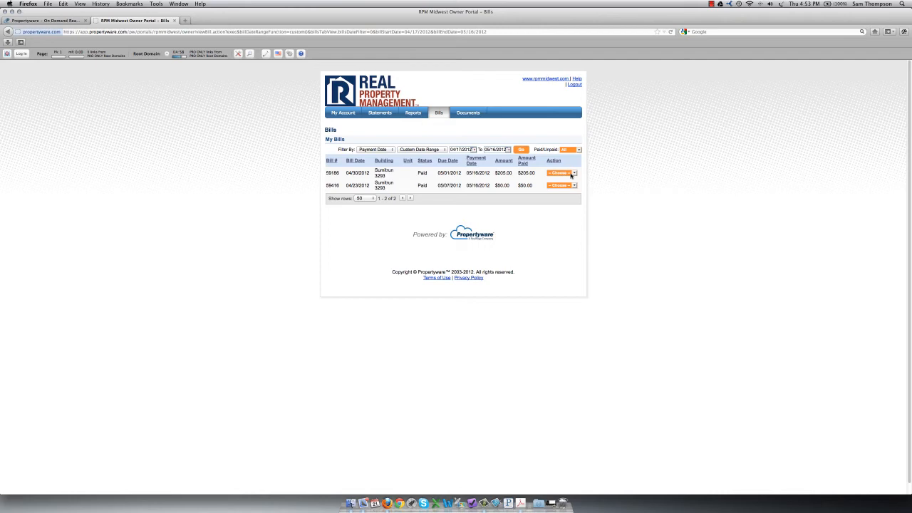
pyautogui.click(561, 186)
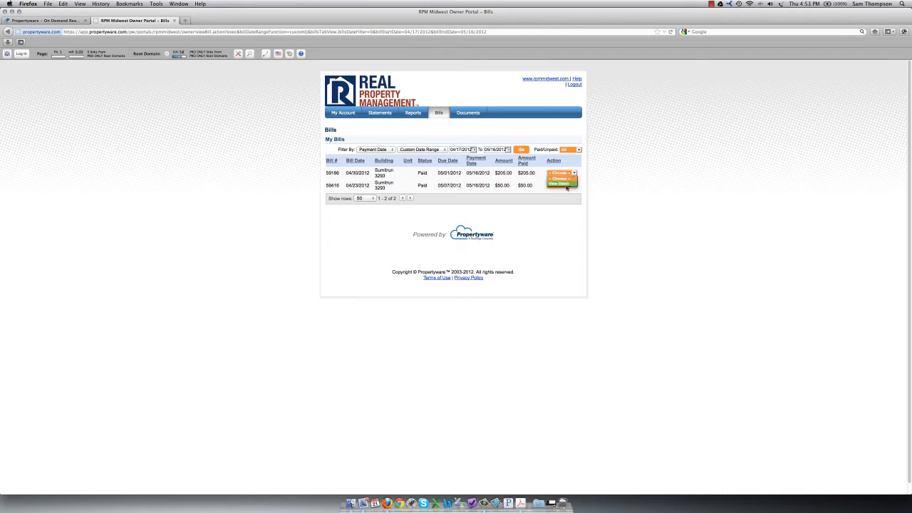
pyautogui.click(562, 183)
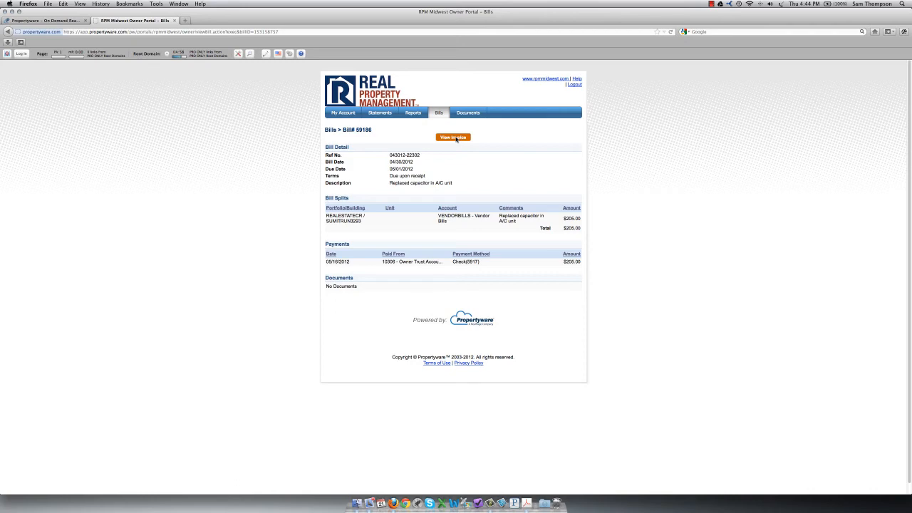
pyautogui.click(379, 113)
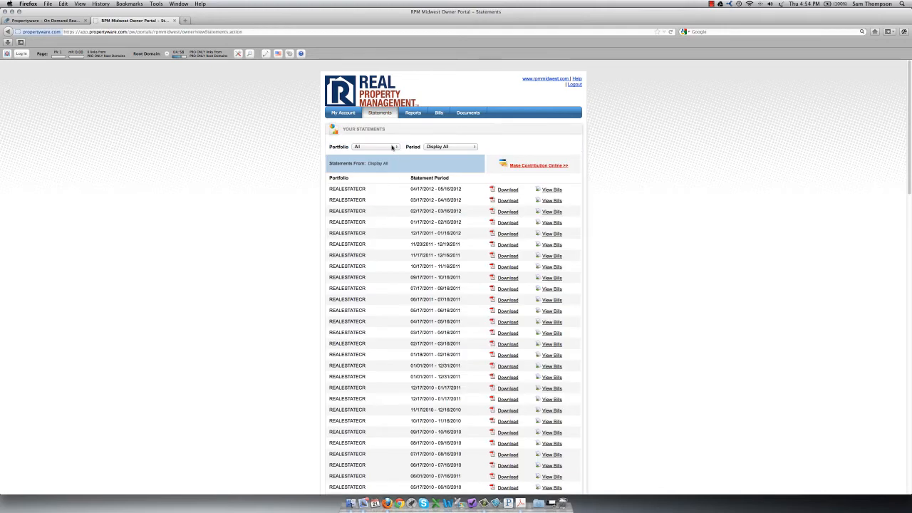
# Keep the Statements list filtered to All portfolios and Display All periods.
pyautogui.click(377, 147)
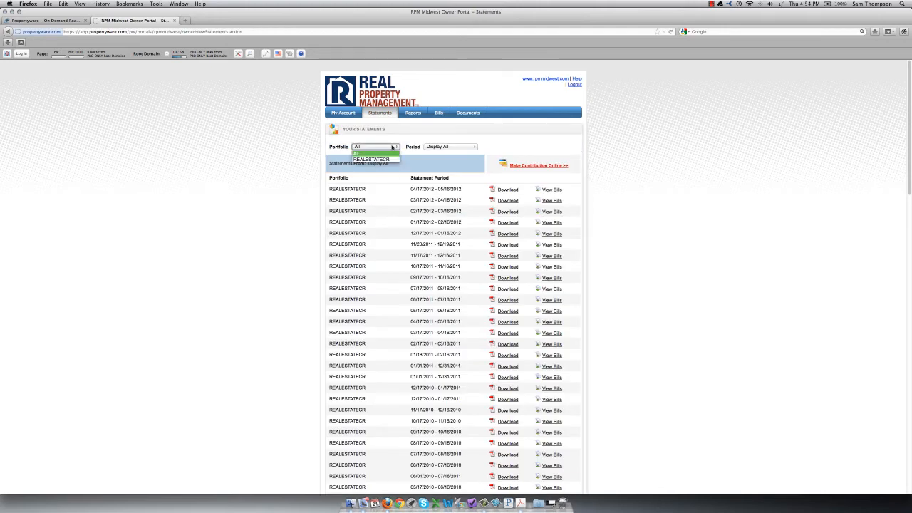
pyautogui.click(450, 147)
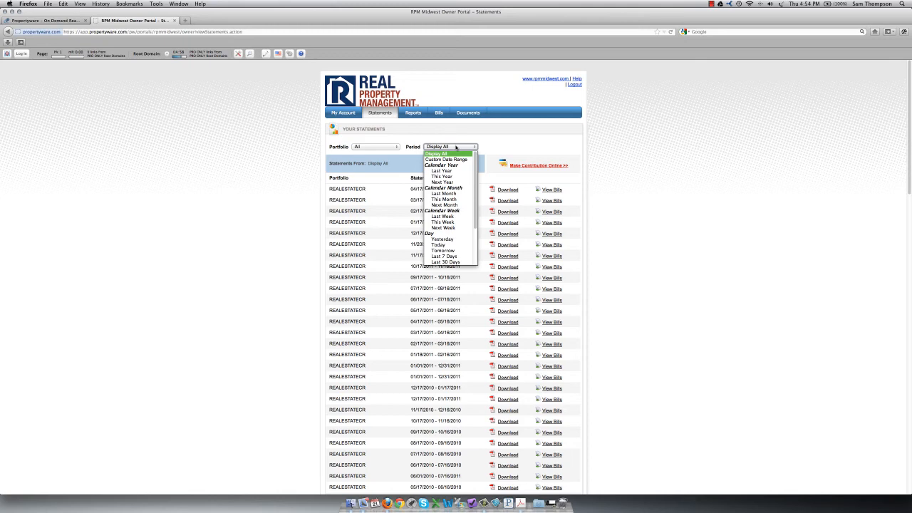
pyautogui.click(438, 147)
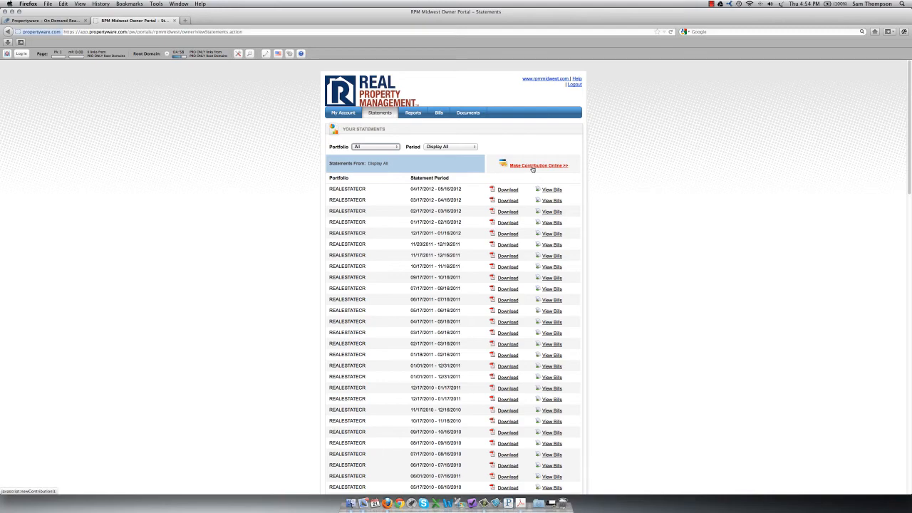
pyautogui.scroll(-3)
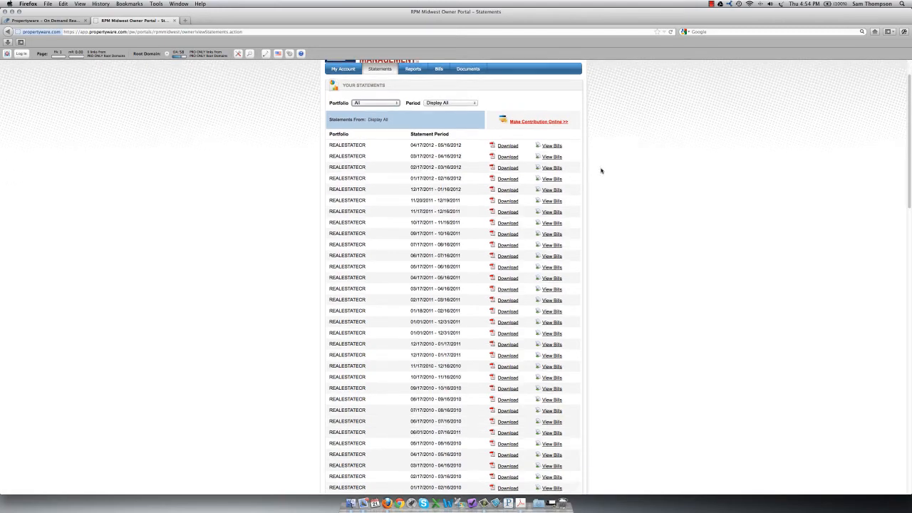
pyautogui.scroll(-3)
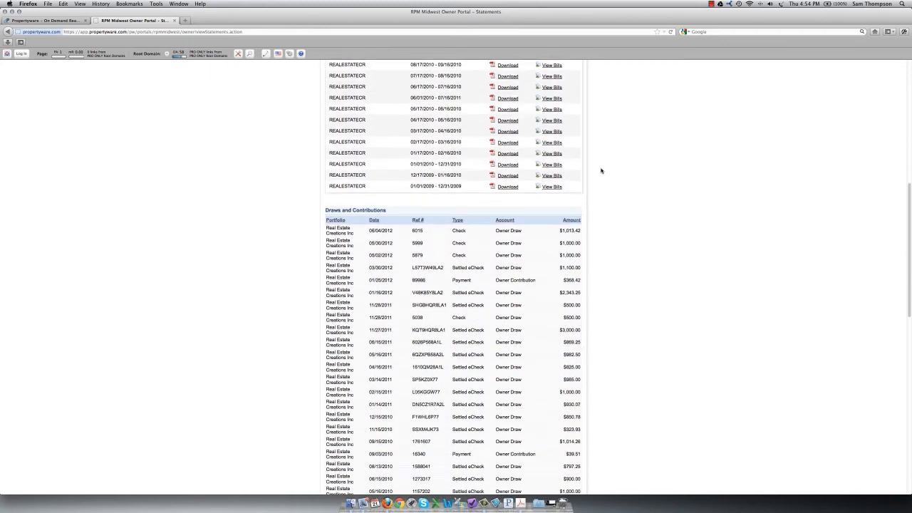
pyautogui.scroll(-3)
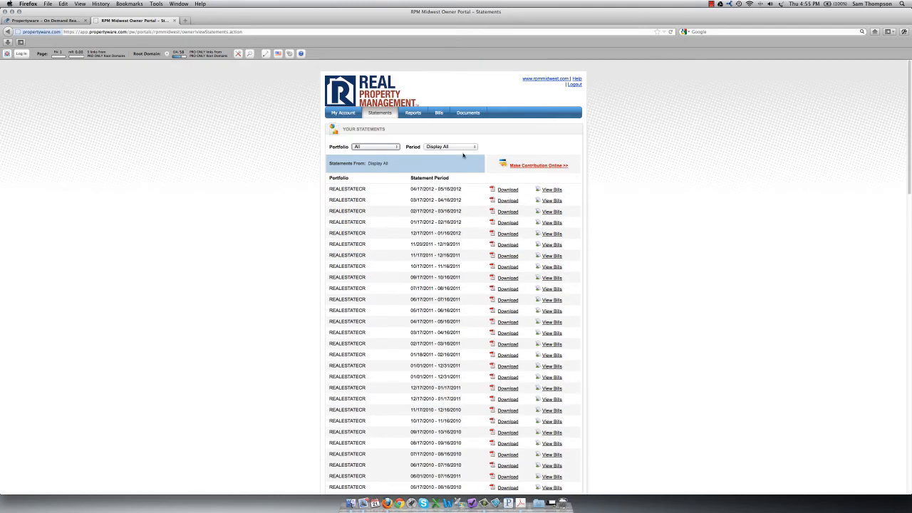
# Show the Reports page listing the Rent Roll and unpaid bills reports.
pyautogui.click(414, 113)
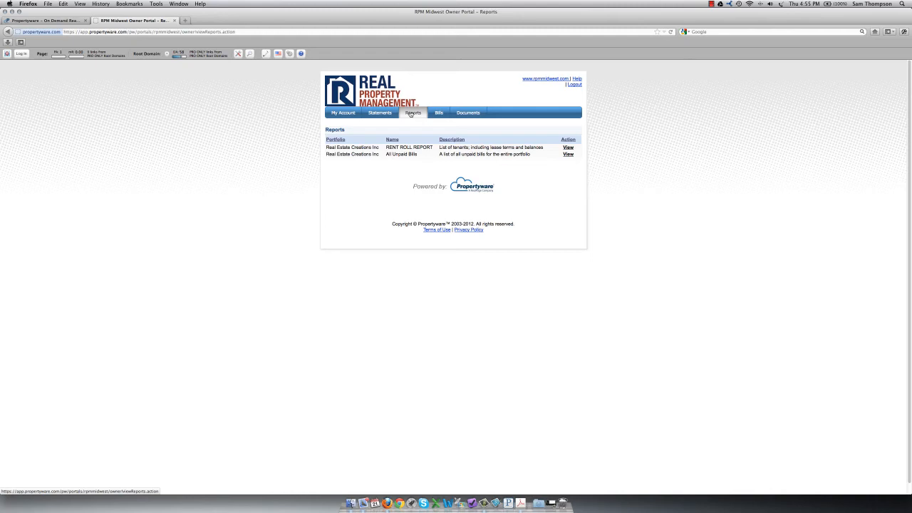
pyautogui.moveTo(399, 130)
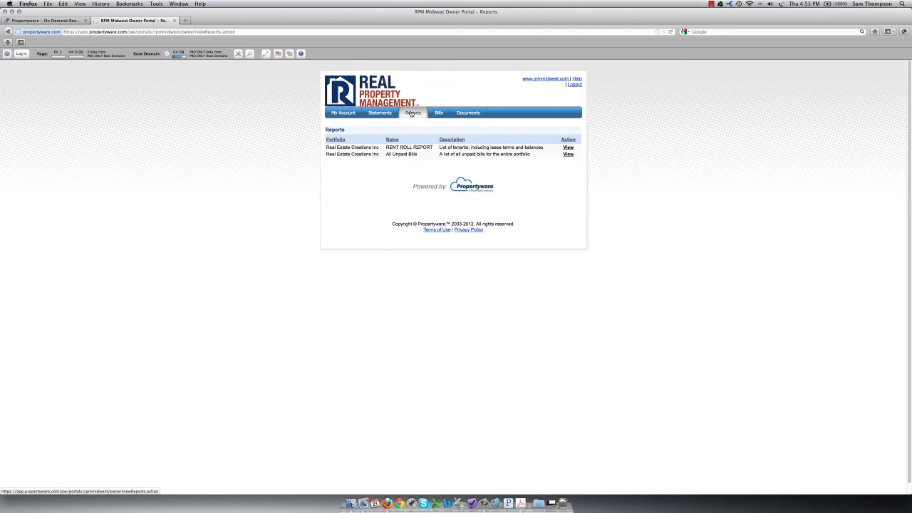
pyautogui.click(567, 147)
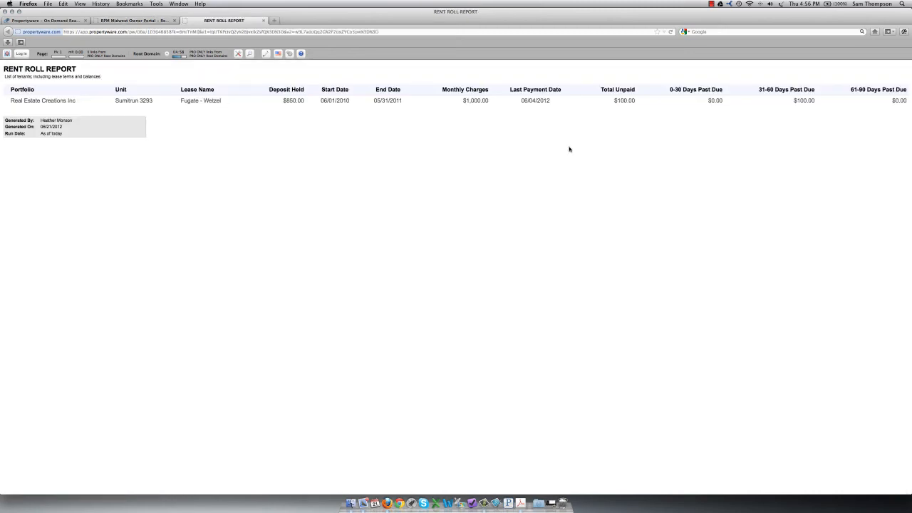
pyautogui.moveTo(144, 120)
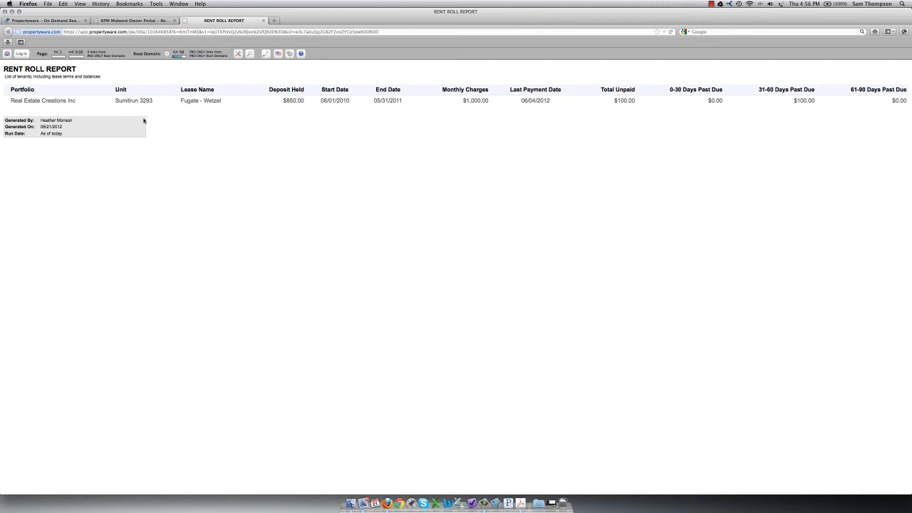
pyautogui.moveTo(296, 116)
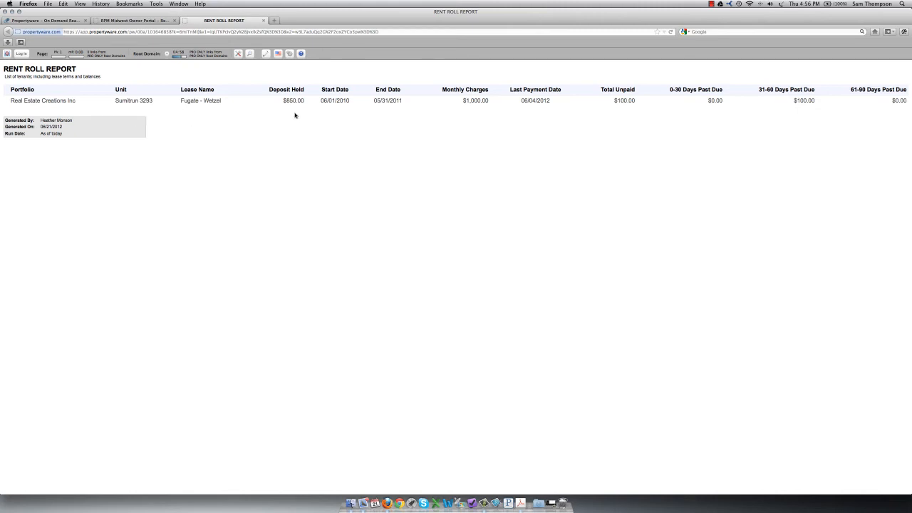
pyautogui.moveTo(342, 115)
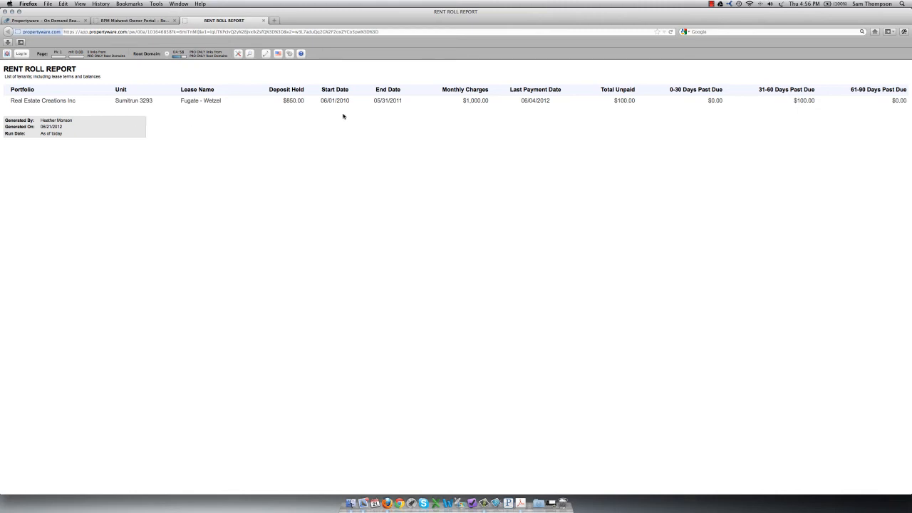
pyautogui.moveTo(380, 114)
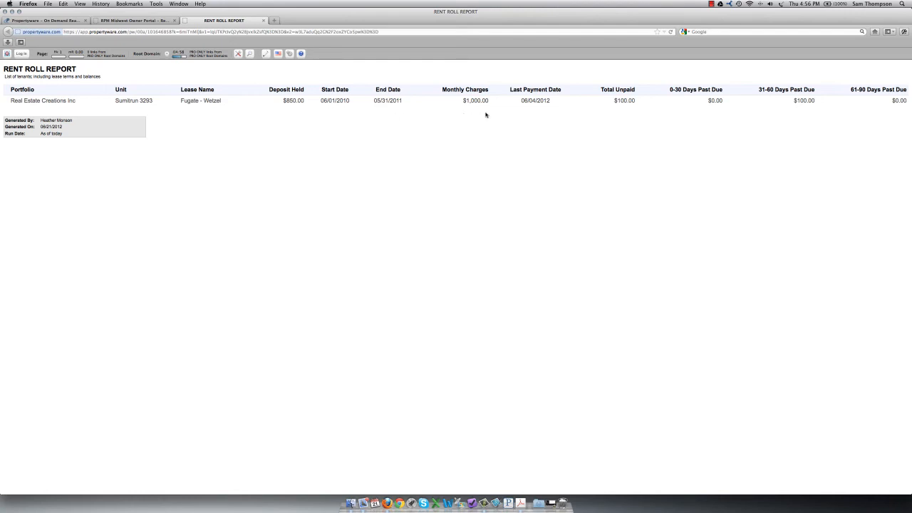
pyautogui.moveTo(555, 114)
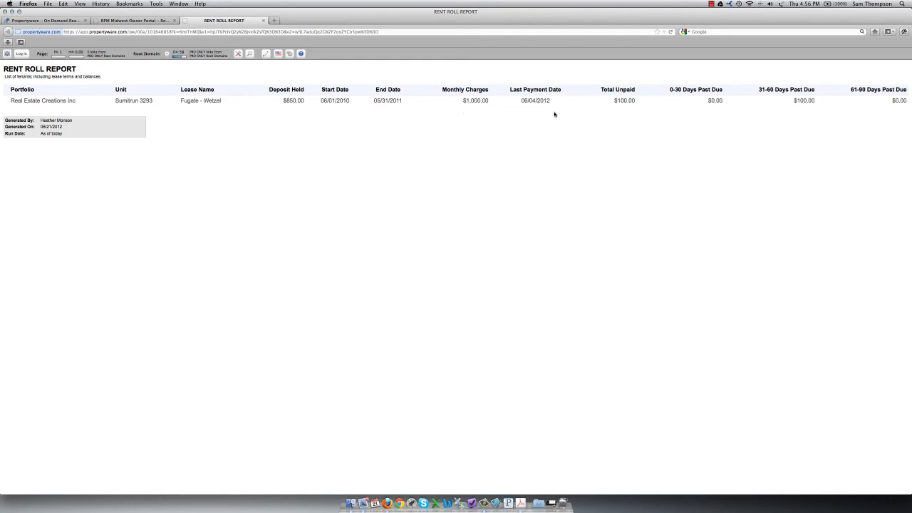
pyautogui.moveTo(675, 122)
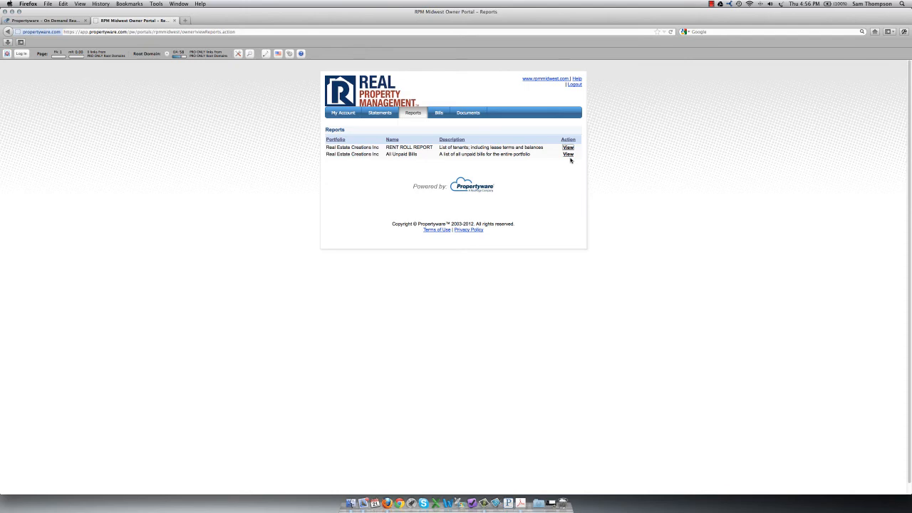
pyautogui.moveTo(439, 112)
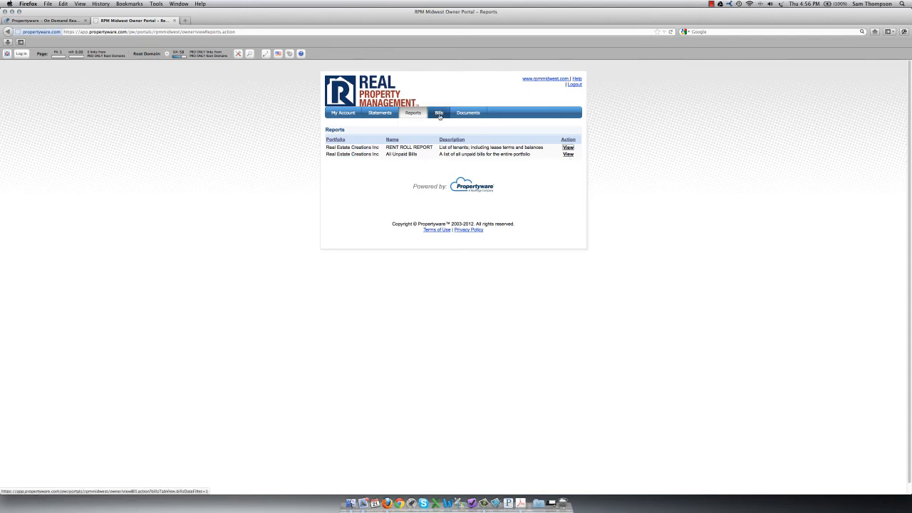
# Show the Bills page listing paid bills 59186 and 59416.
pyautogui.click(567, 154)
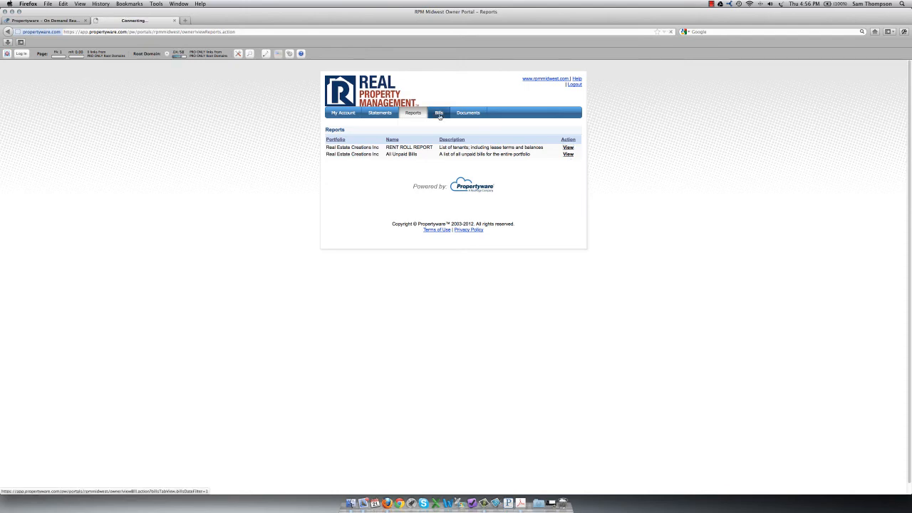
pyautogui.click(439, 113)
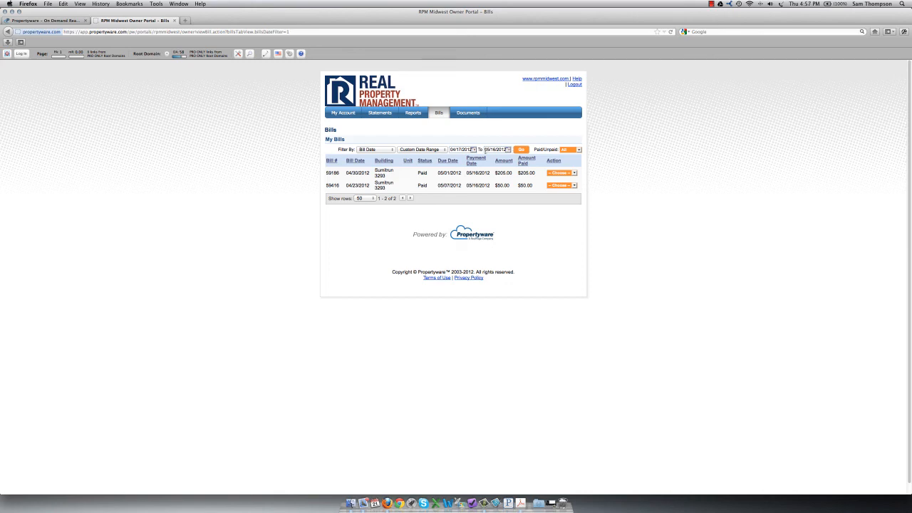
# View bill 59416's detail page showing the $50 garage-door parking fine.
pyautogui.click(422, 150)
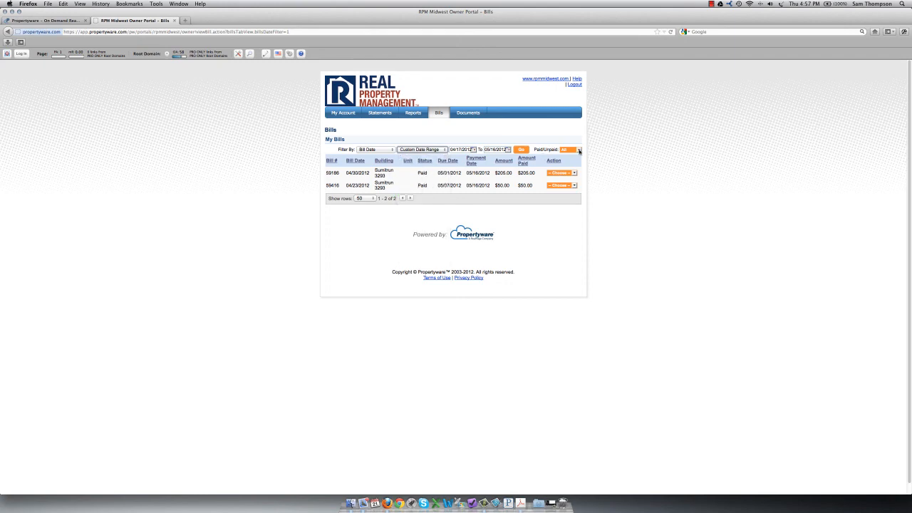
pyautogui.click(579, 150)
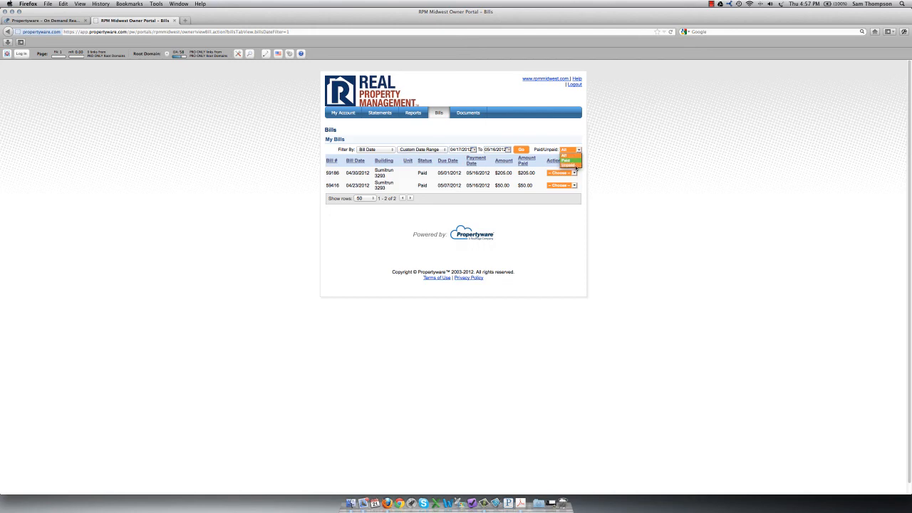
pyautogui.click(577, 150)
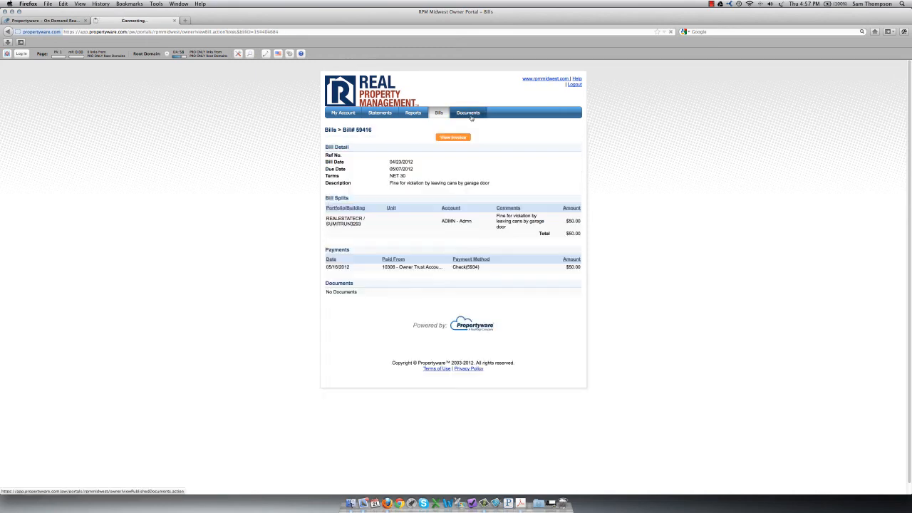
# Show the Documents page with one portfolio PDF and no lease documents.
pyautogui.click(468, 113)
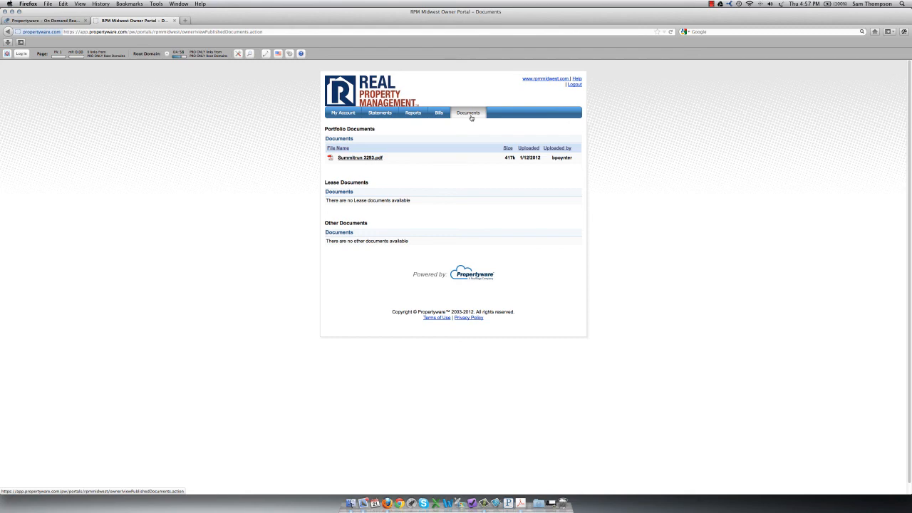
pyautogui.moveTo(414, 171)
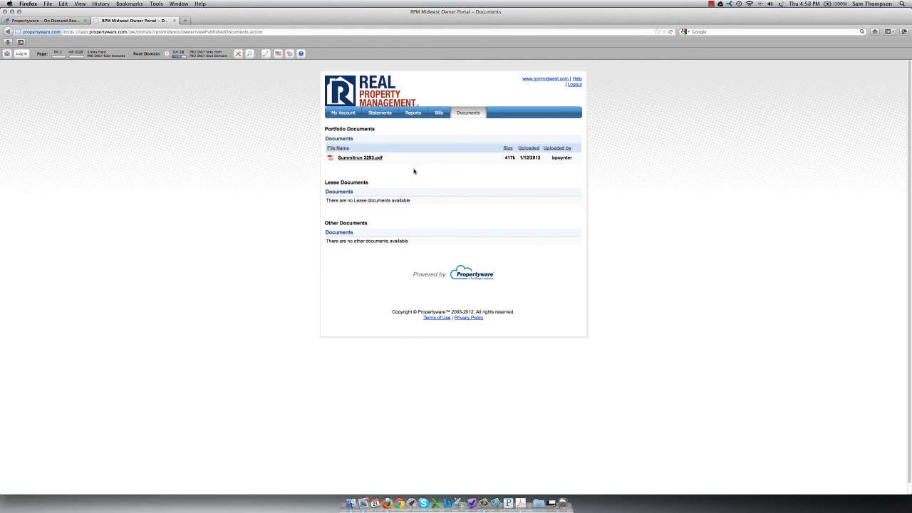